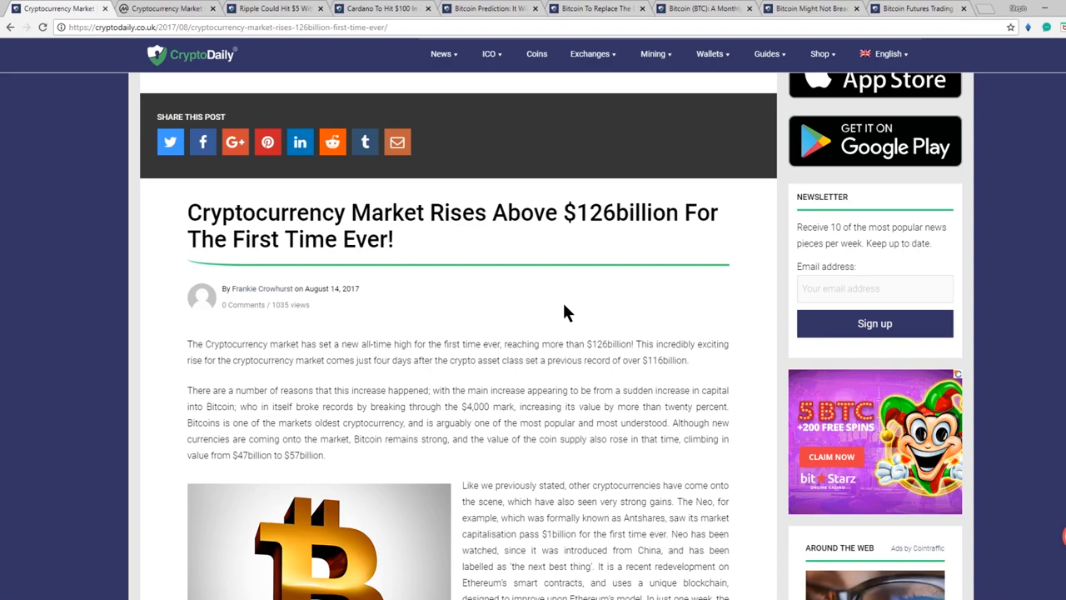
{"action": "mouse_move", "coordinate": [556, 303]}
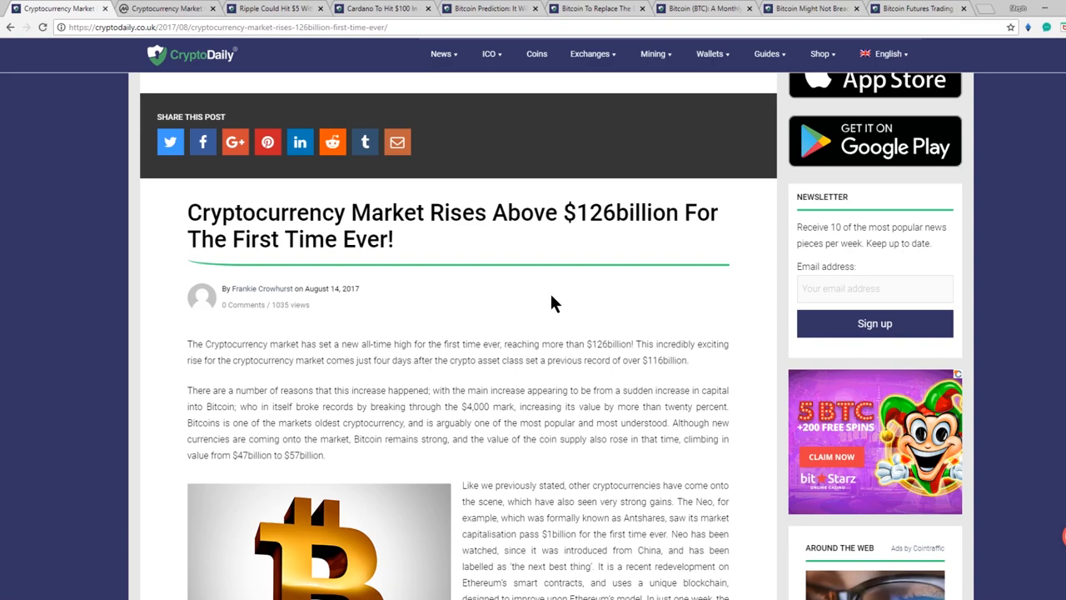
{"action": "mouse_move", "coordinate": [503, 298]}
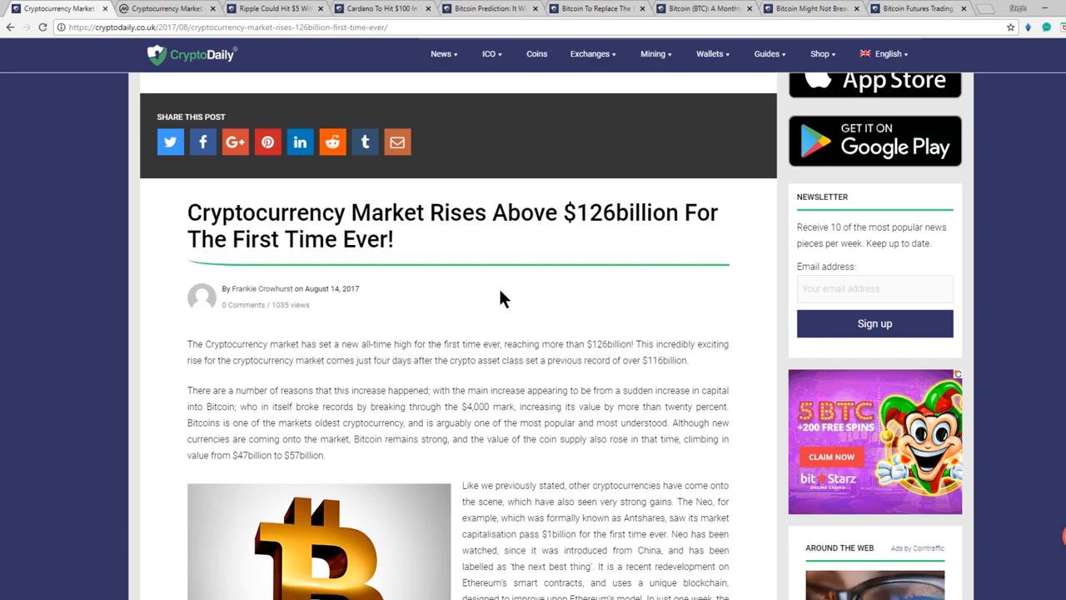
{"action": "mouse_move", "coordinate": [370, 296]}
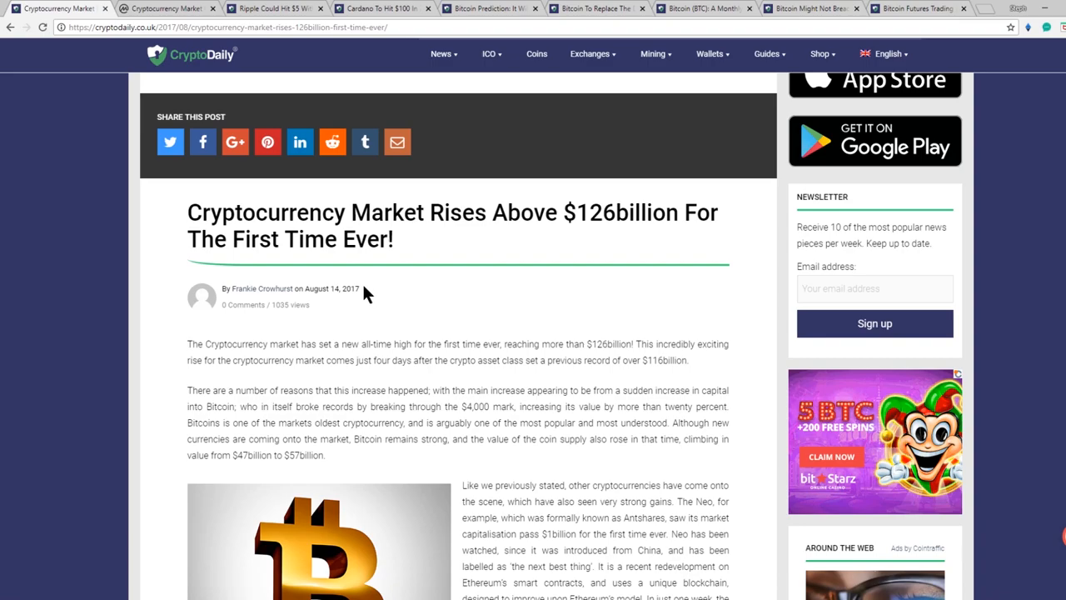
{"action": "mouse_move", "coordinate": [300, 213]}
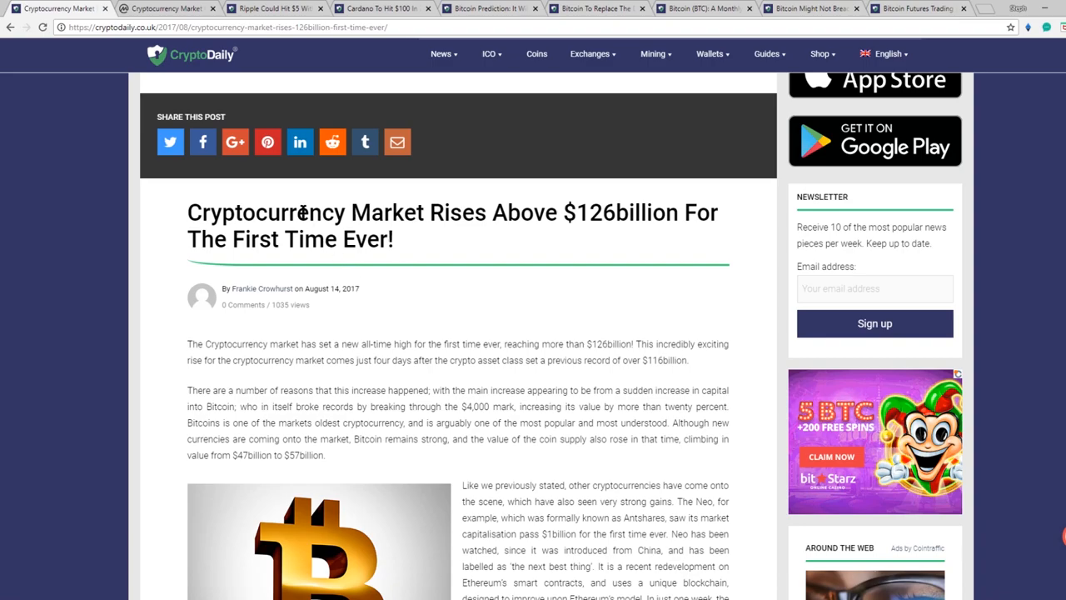
- Switch to CoinMarketCap's top-100 ranking and highlight the roughly $239.98 billion total market cap
{"action": "left_click", "coordinate": [167, 8]}
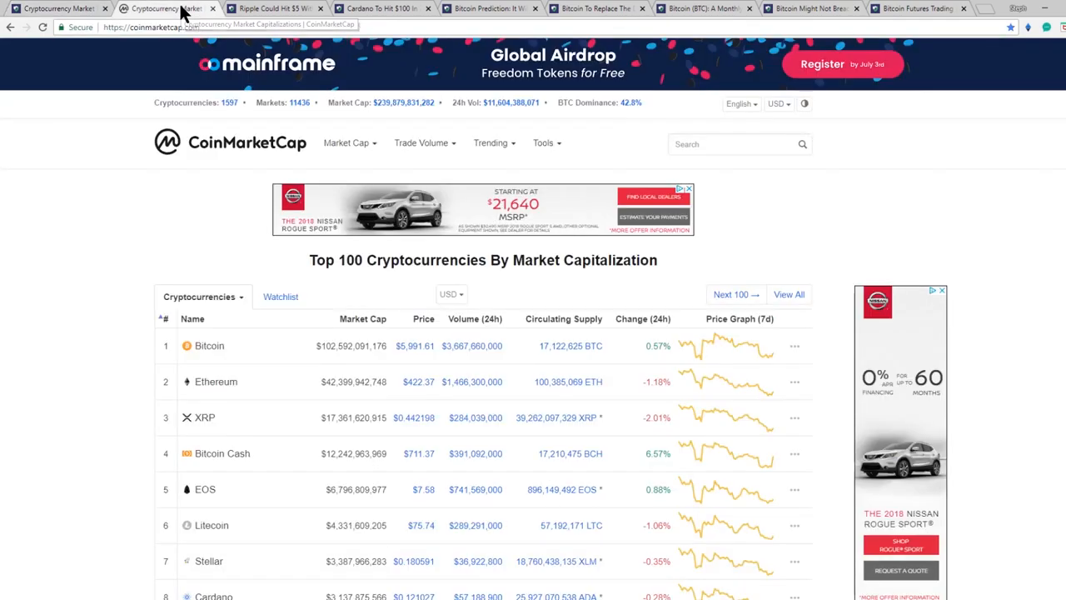
{"action": "mouse_move", "coordinate": [313, 140]}
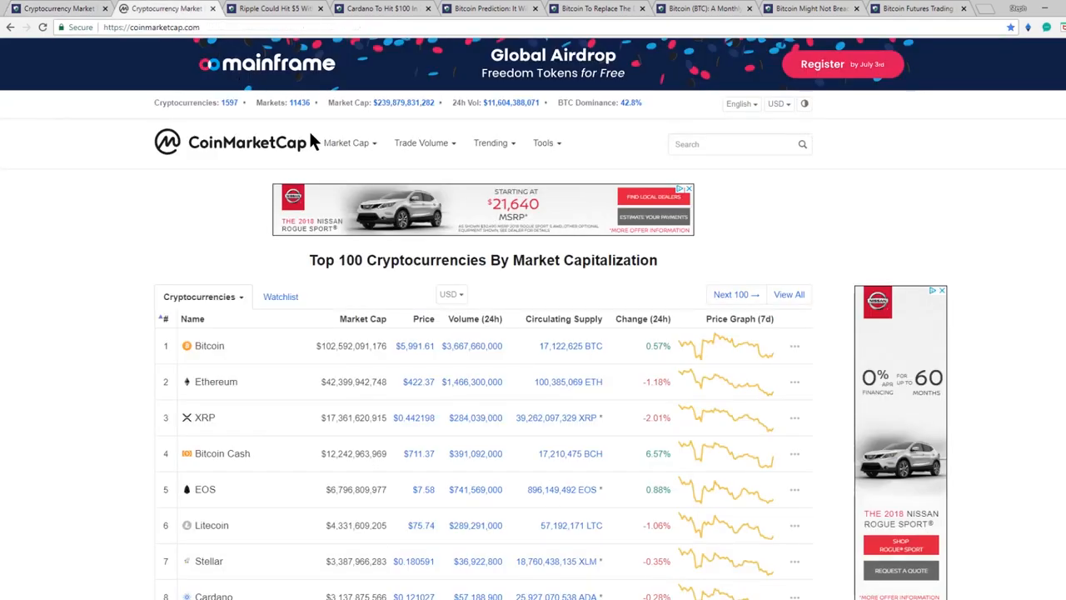
{"action": "mouse_move", "coordinate": [436, 103]}
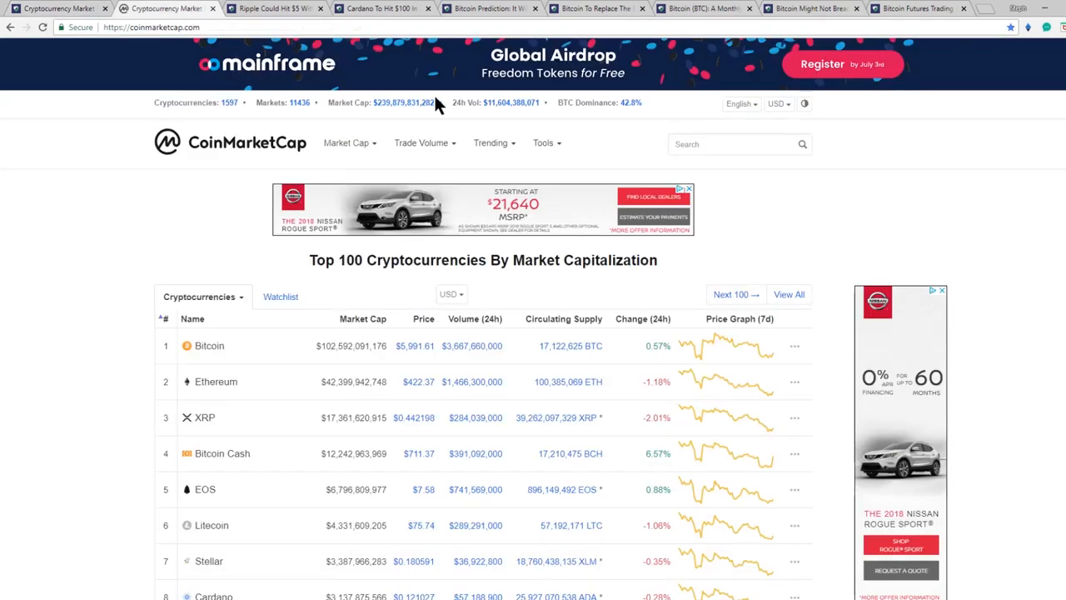
{"action": "double_click", "coordinate": [403, 103]}
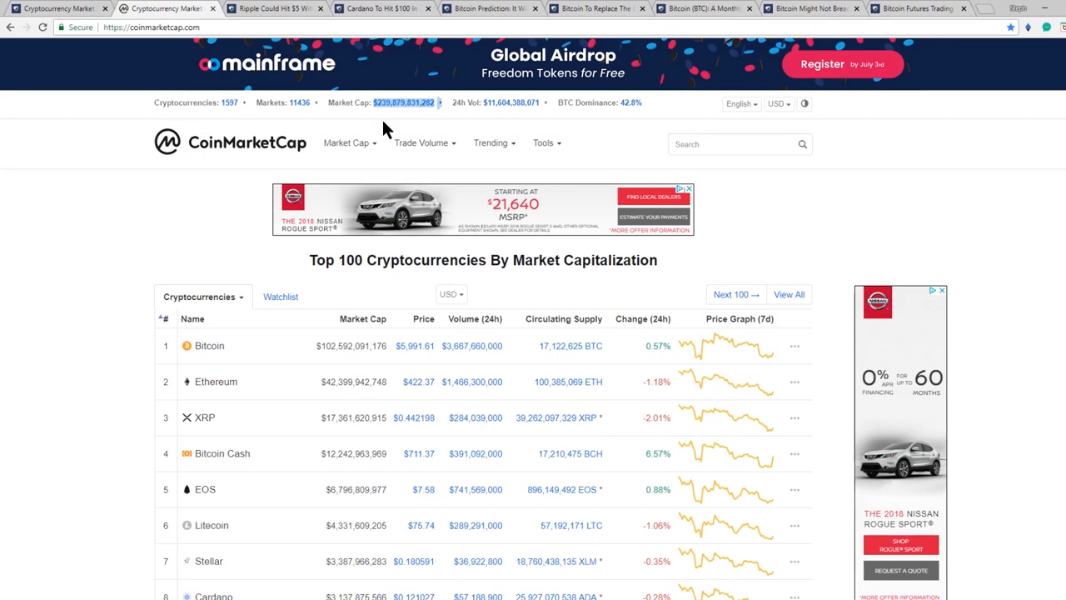
{"action": "mouse_move", "coordinate": [442, 131]}
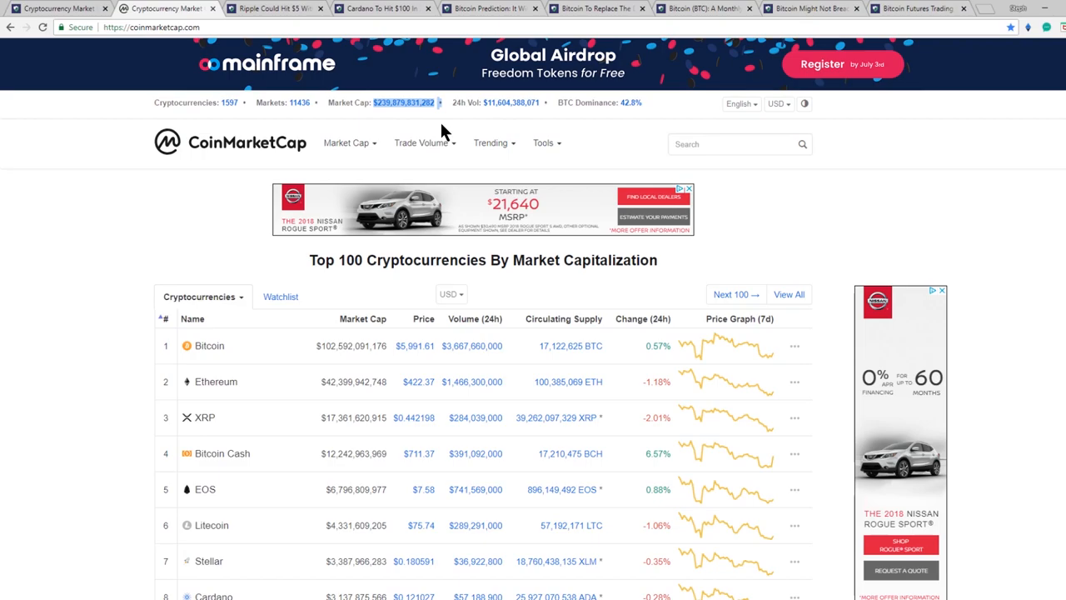
{"action": "mouse_move", "coordinate": [419, 126]}
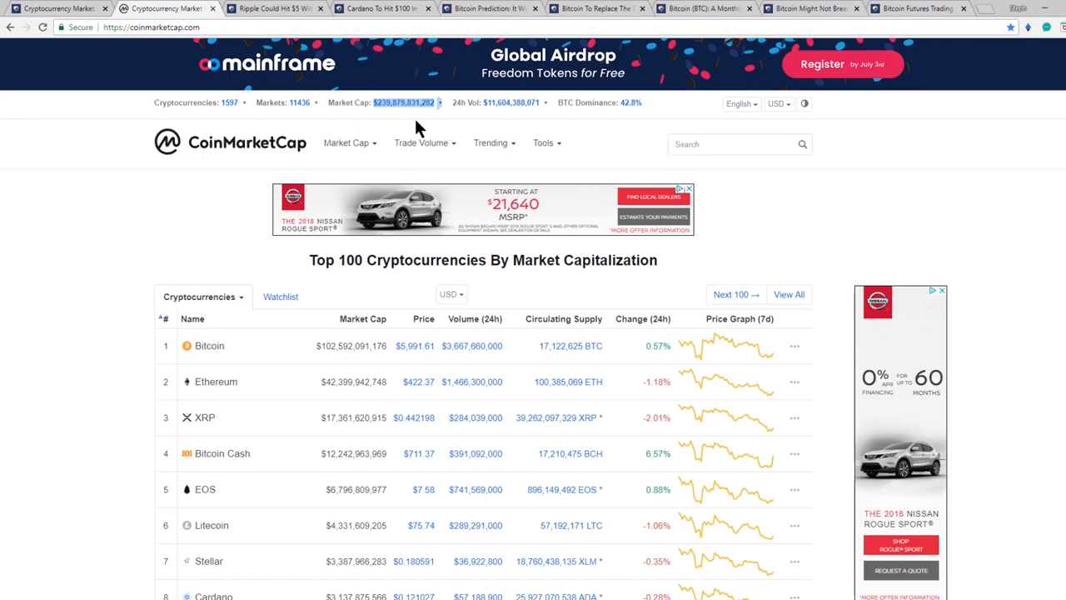
{"action": "mouse_move", "coordinate": [377, 118]}
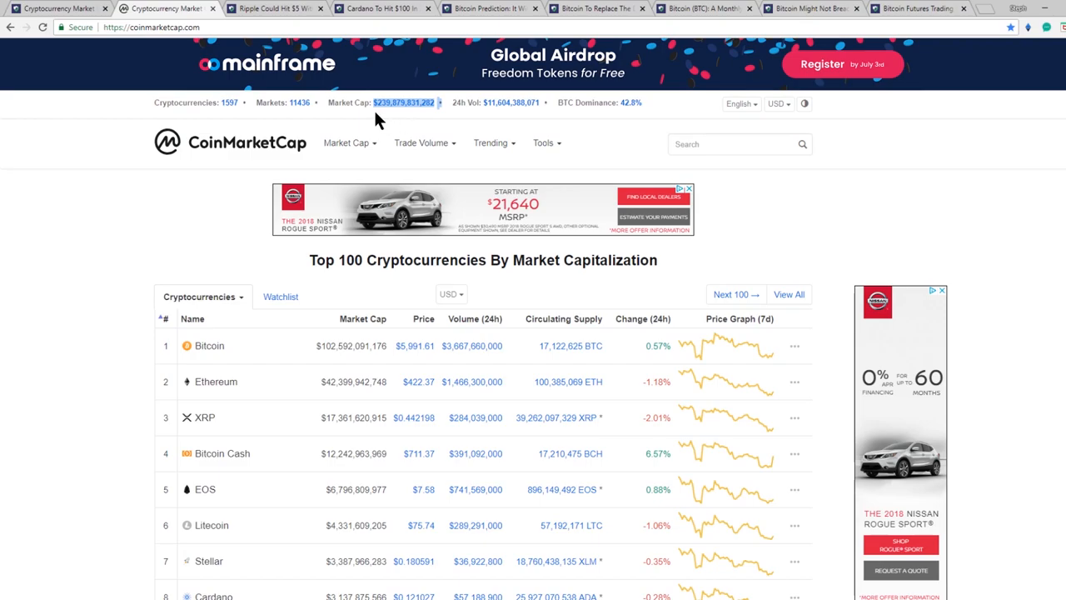
{"action": "mouse_move", "coordinate": [275, 9]}
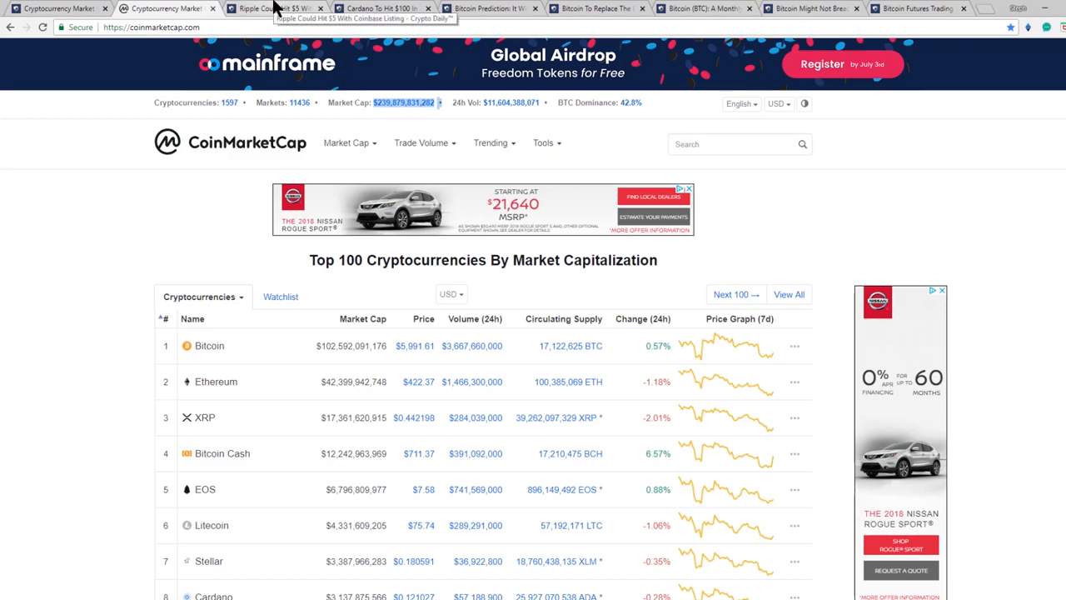
- Skim the Ripple Could Hit $5 and Cardano To Hit $100 articles, landing on the Bitcoin $64,000 prediction
{"action": "left_click", "coordinate": [266, 9]}
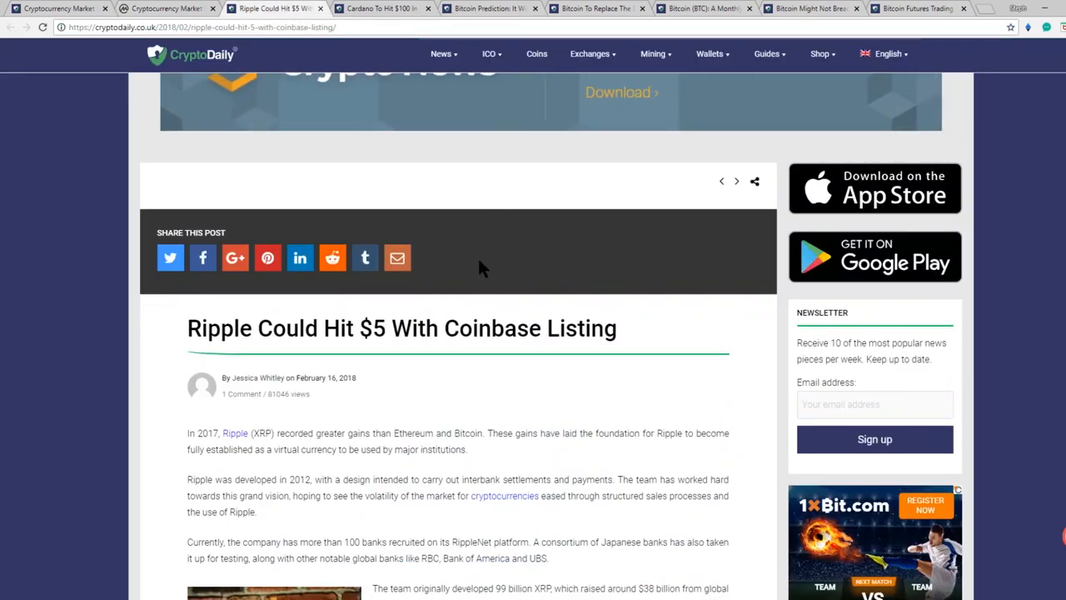
{"action": "mouse_move", "coordinate": [403, 58]}
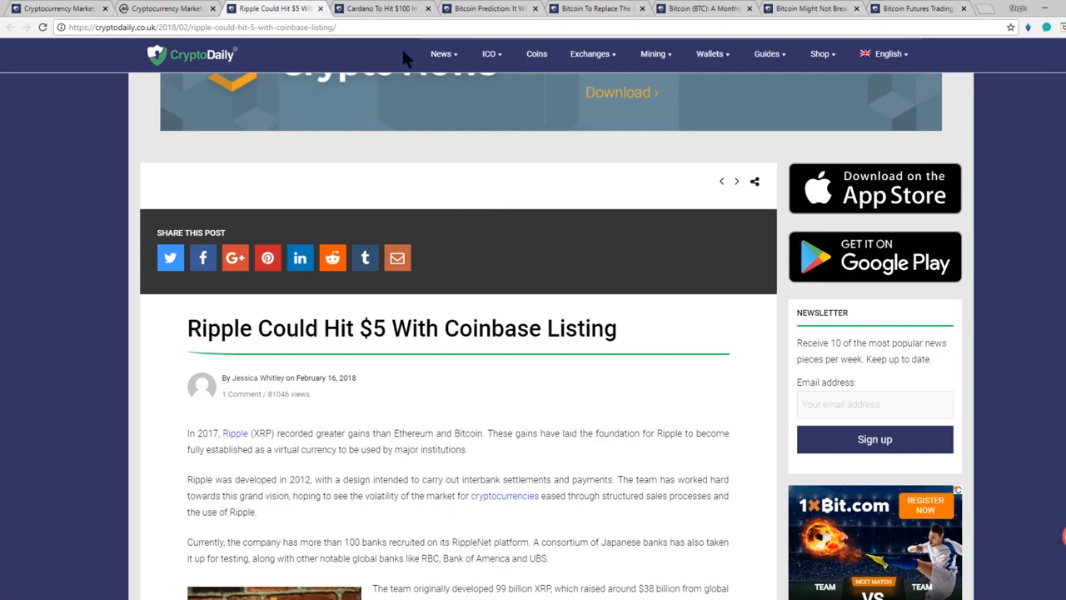
{"action": "left_click", "coordinate": [375, 8]}
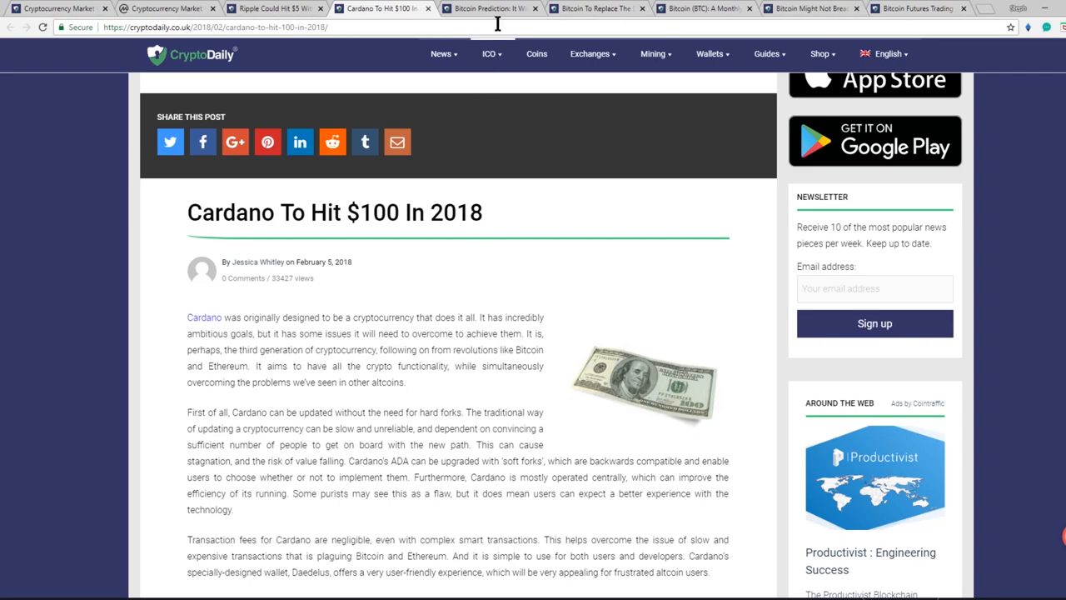
{"action": "left_click", "coordinate": [490, 8]}
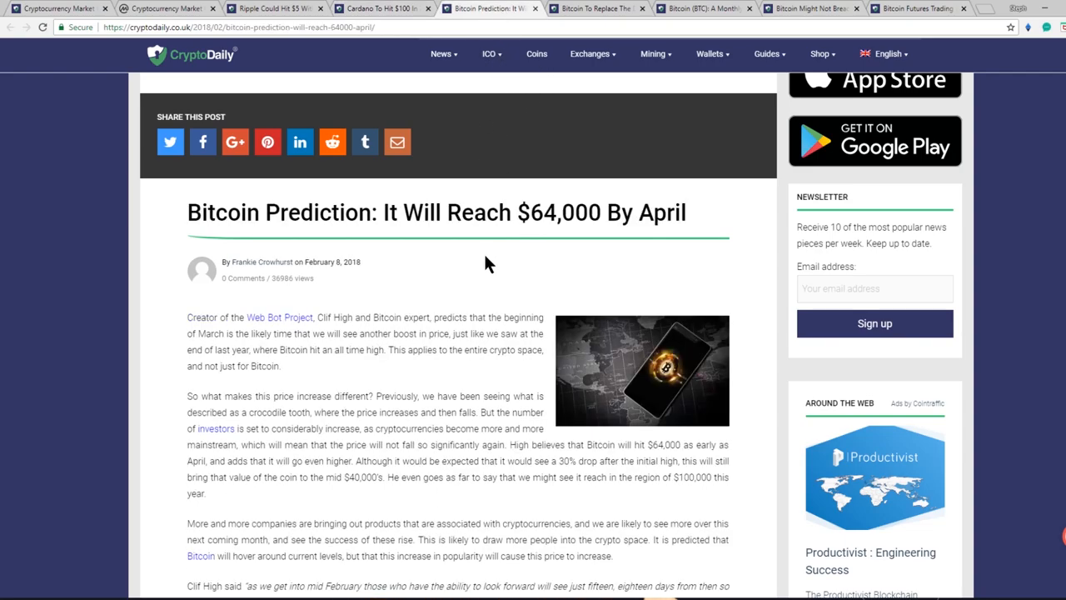
- Highlight 'April' in the headline and the name Clif High, then read further down the article
{"action": "double_click", "coordinate": [661, 214]}
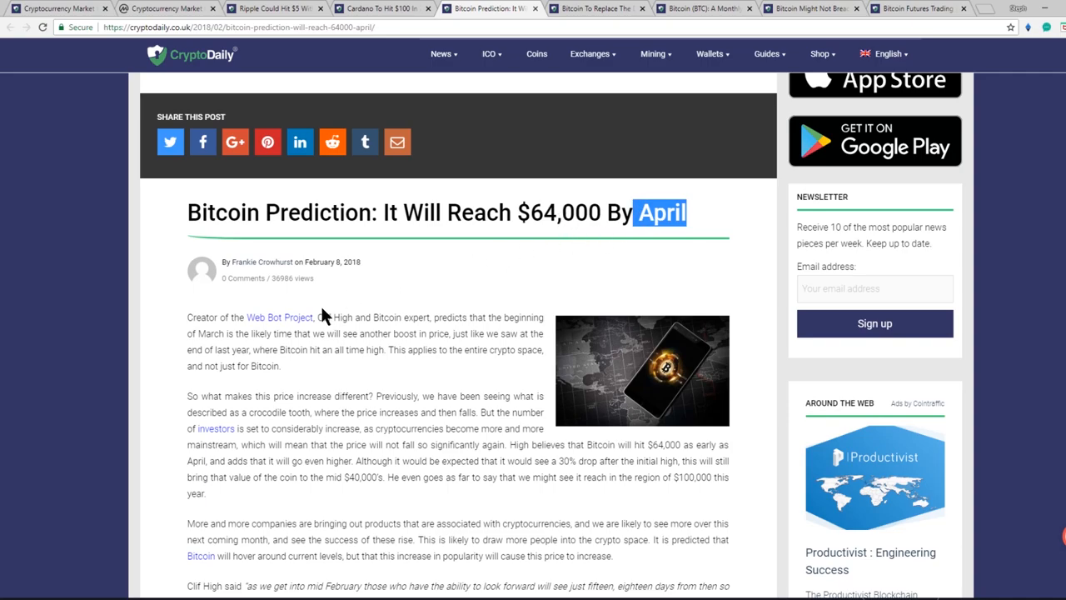
{"action": "double_click", "coordinate": [333, 316]}
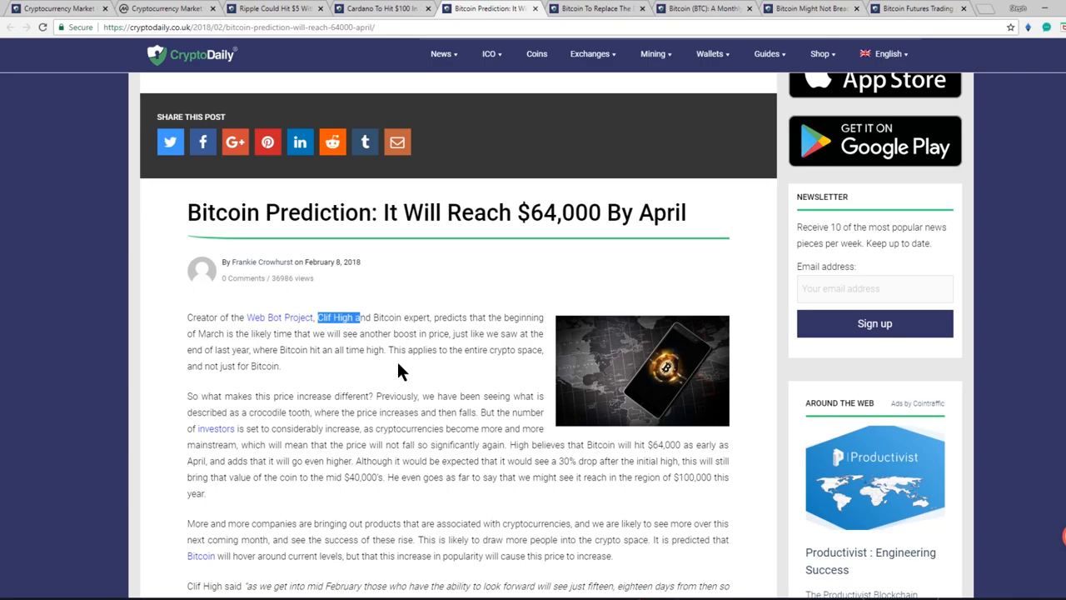
{"action": "mouse_move", "coordinate": [417, 368]}
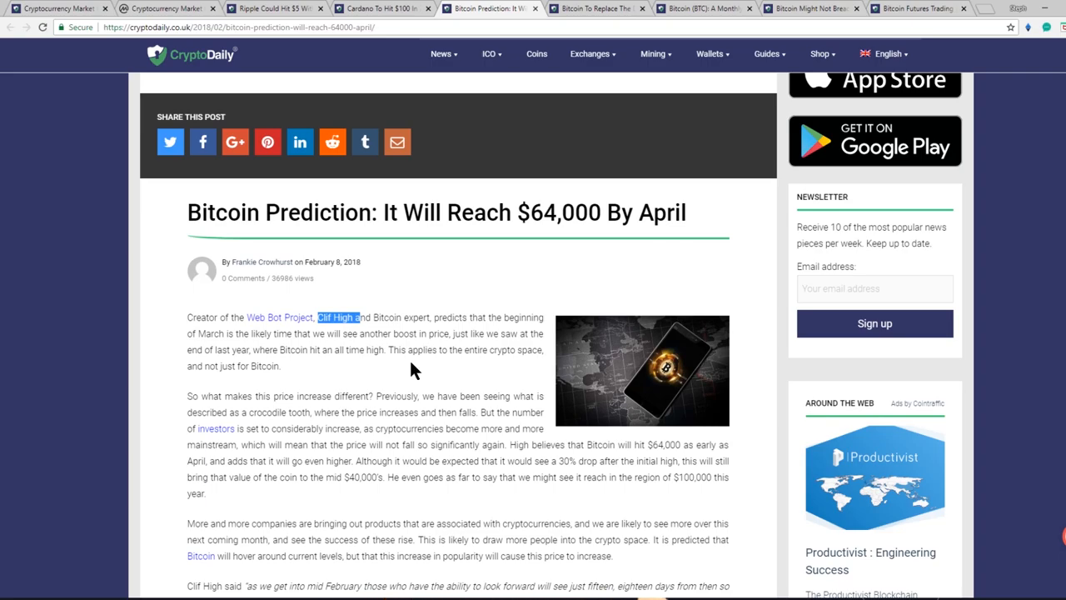
{"action": "scroll", "scroll_direction": "down", "scroll_amount": 3}
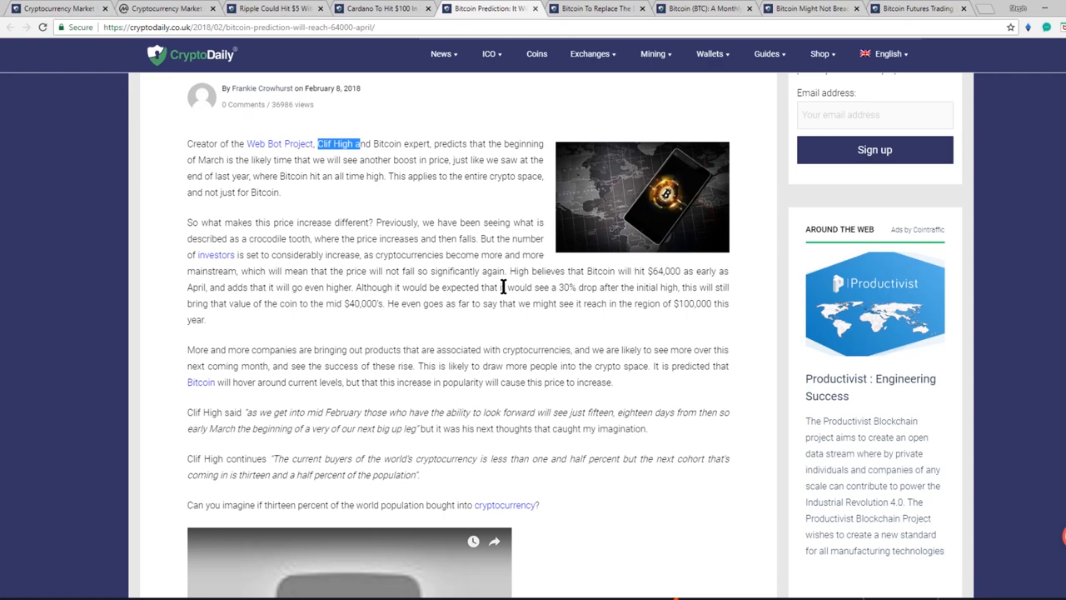
{"action": "mouse_move", "coordinate": [523, 199]}
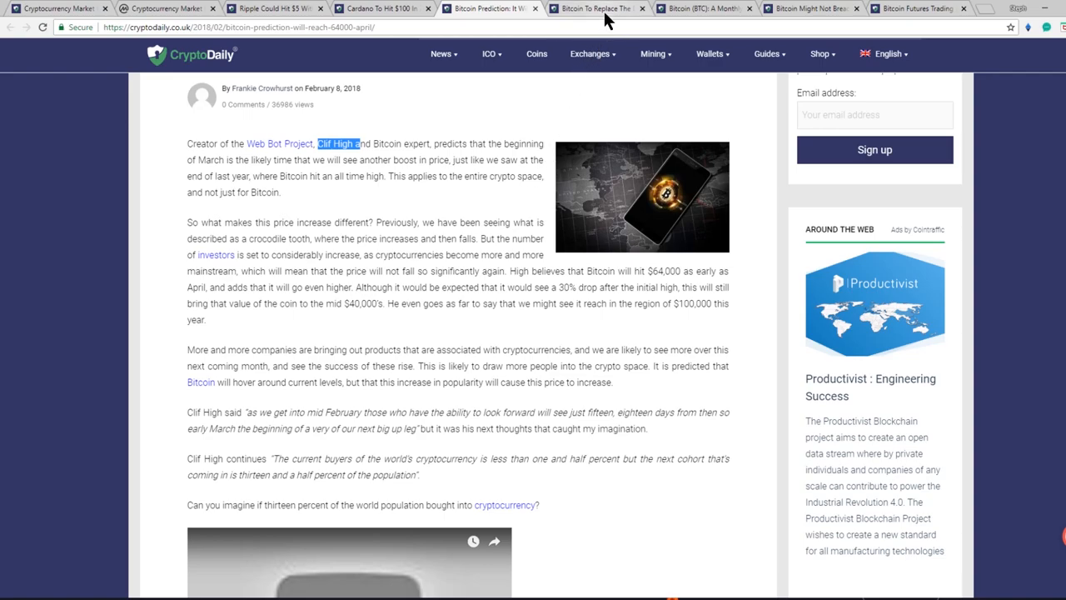
- View 'Bitcoin To Replace The Dollar And Gold?' then the monthly-close-below-$6,000 bear-trend article
{"action": "left_click", "coordinate": [596, 9]}
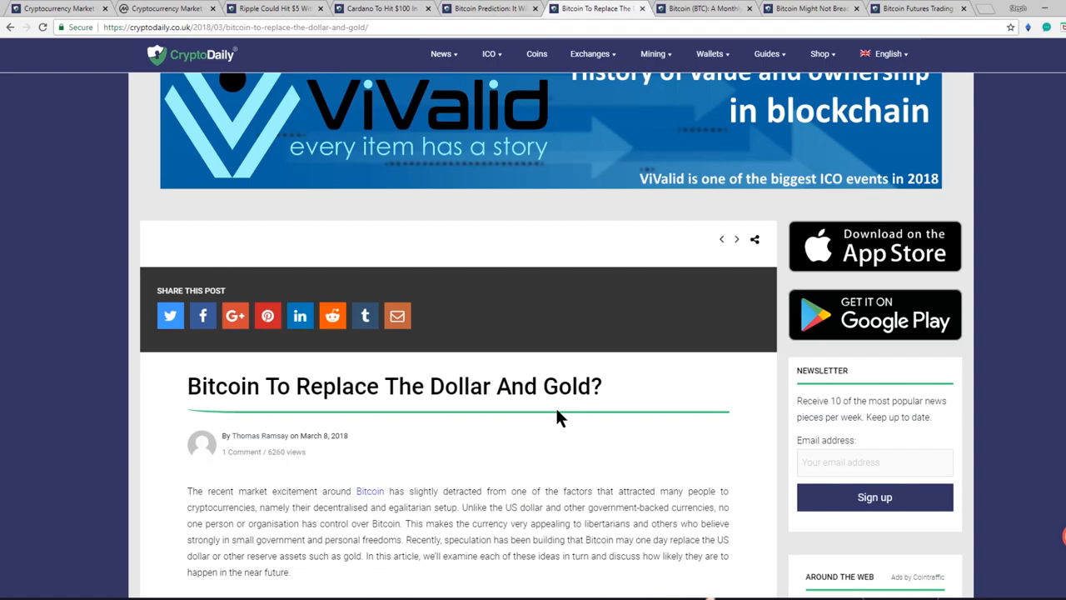
{"action": "mouse_move", "coordinate": [479, 418]}
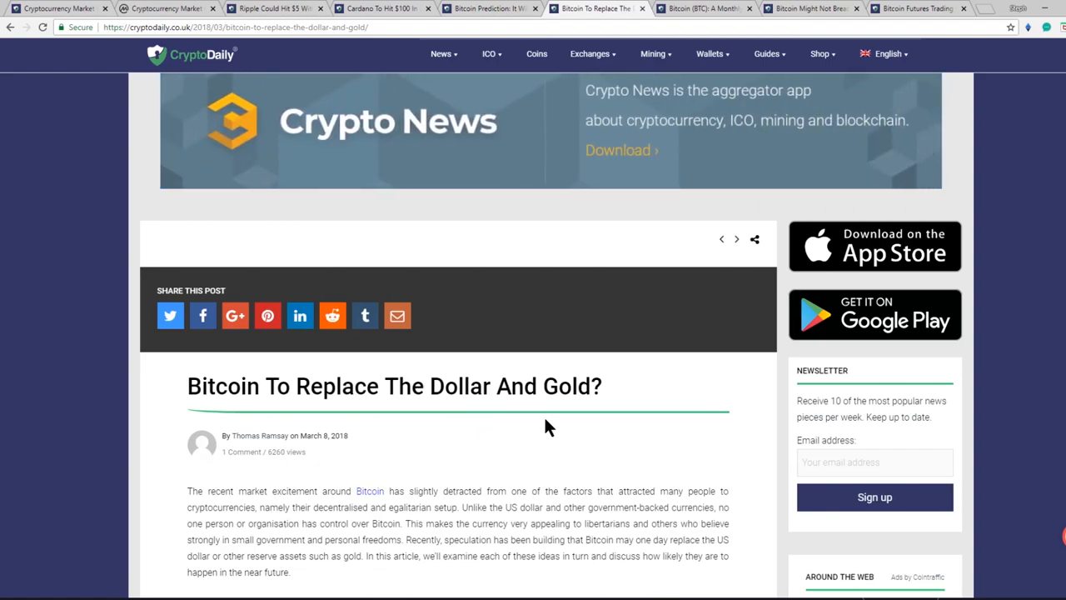
{"action": "mouse_move", "coordinate": [643, 393]}
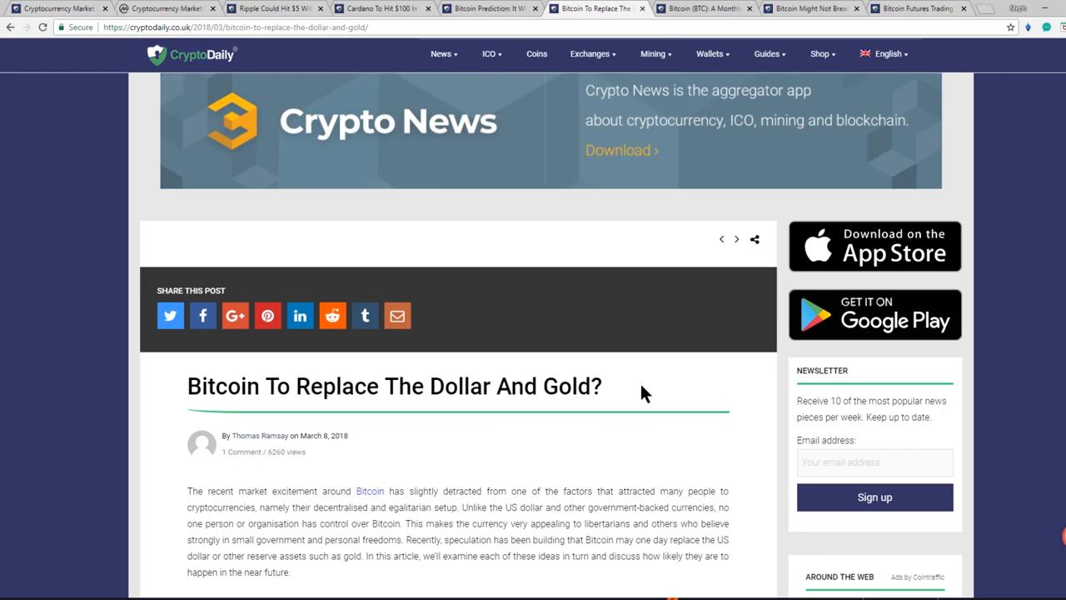
{"action": "mouse_move", "coordinate": [408, 453]}
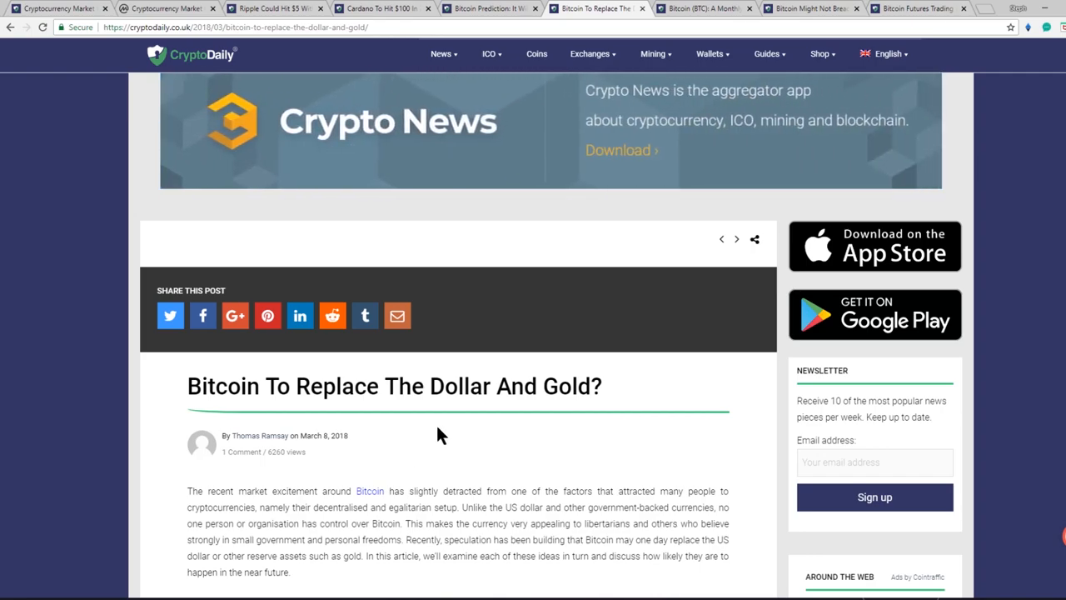
{"action": "mouse_move", "coordinate": [702, 8]}
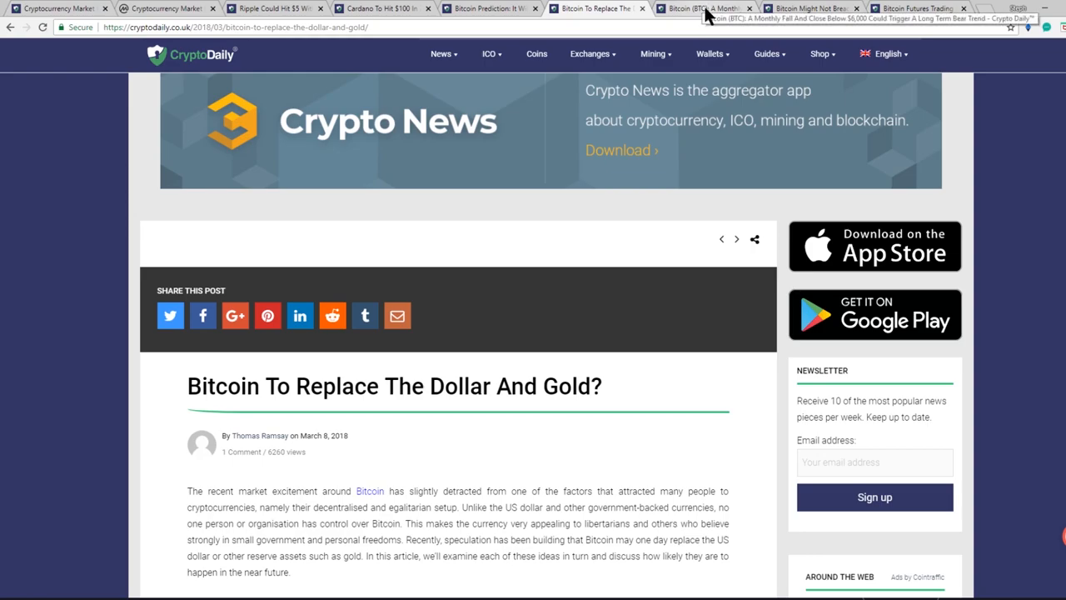
{"action": "left_click", "coordinate": [702, 8]}
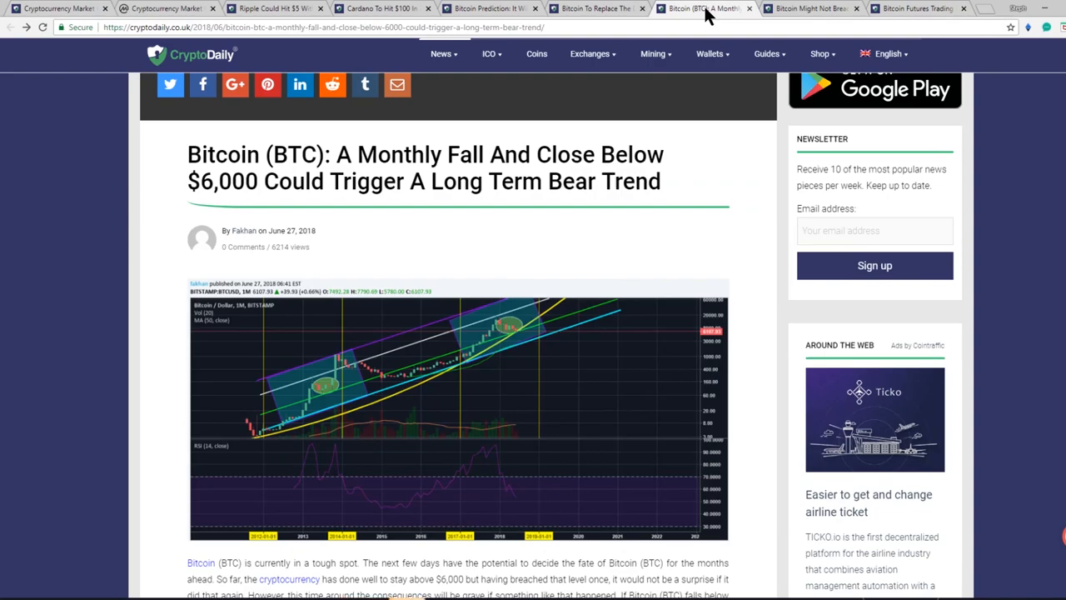
{"action": "mouse_move", "coordinate": [669, 257]}
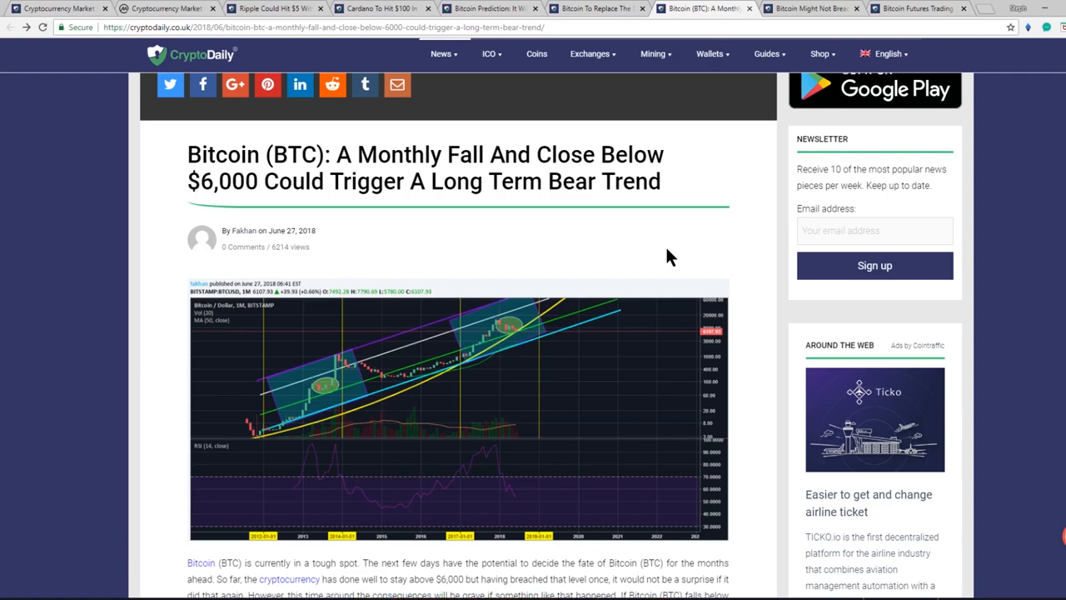
{"action": "mouse_move", "coordinate": [713, 248]}
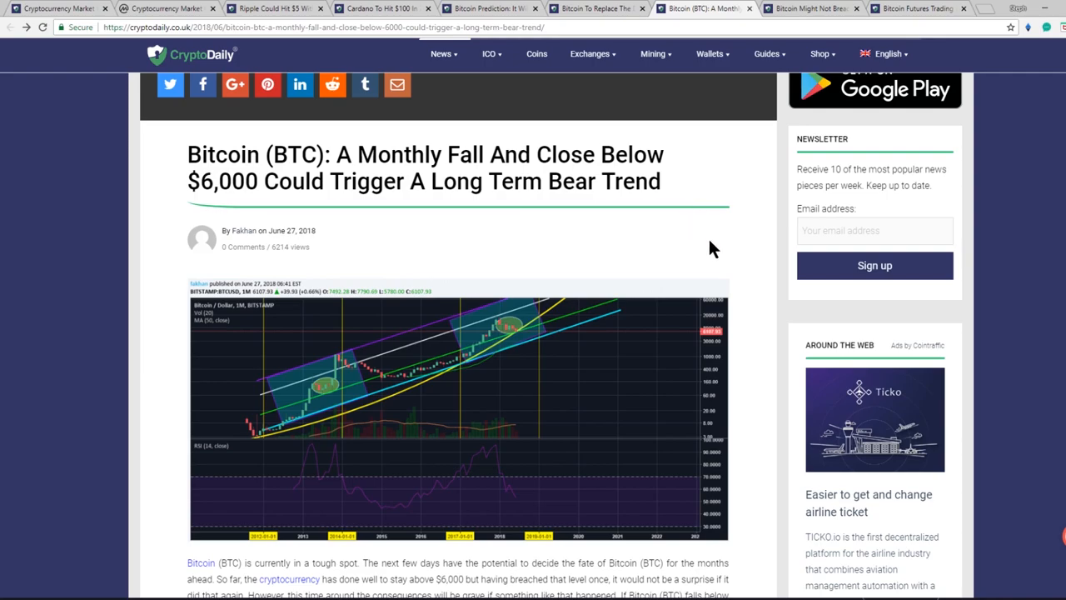
{"action": "mouse_move", "coordinate": [759, 136]}
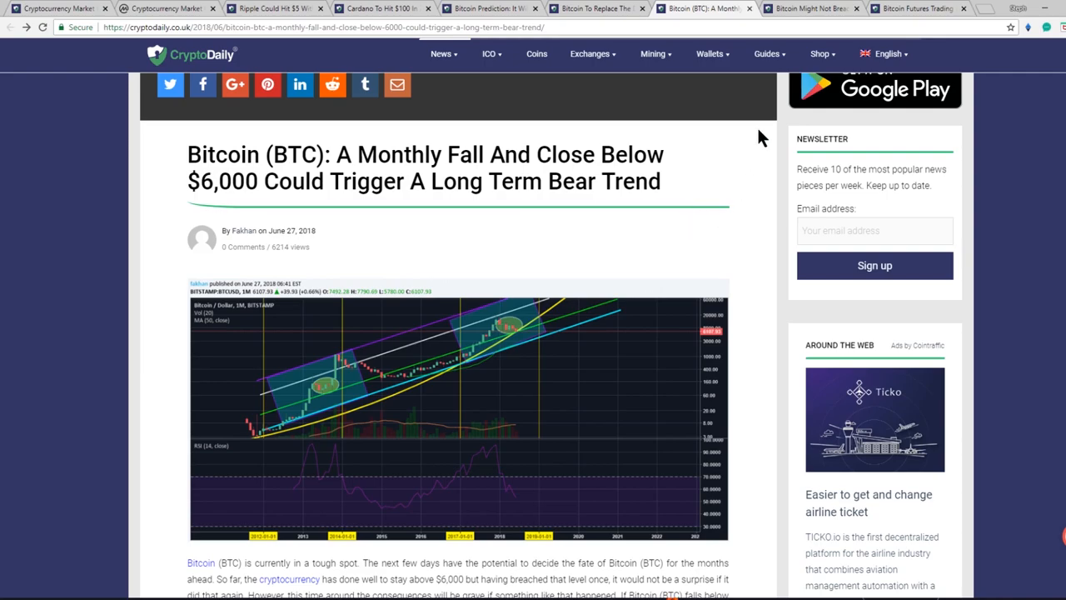
- Skim through the 'Bitcoin Might Not Breach $10,000' bull run article
{"action": "left_click", "coordinate": [808, 8]}
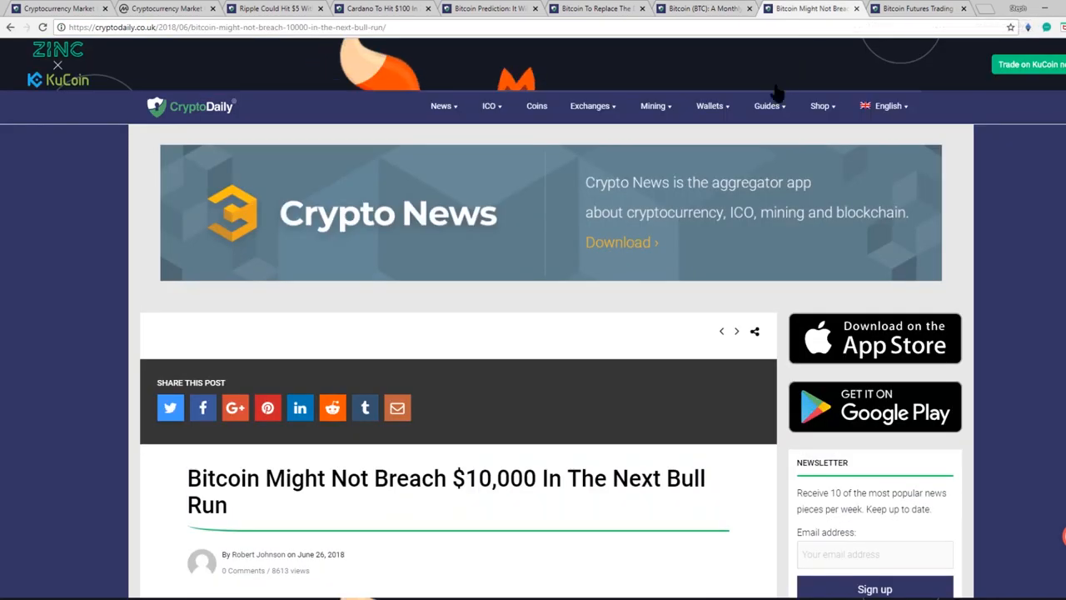
{"action": "scroll", "scroll_direction": "down", "scroll_amount": 3}
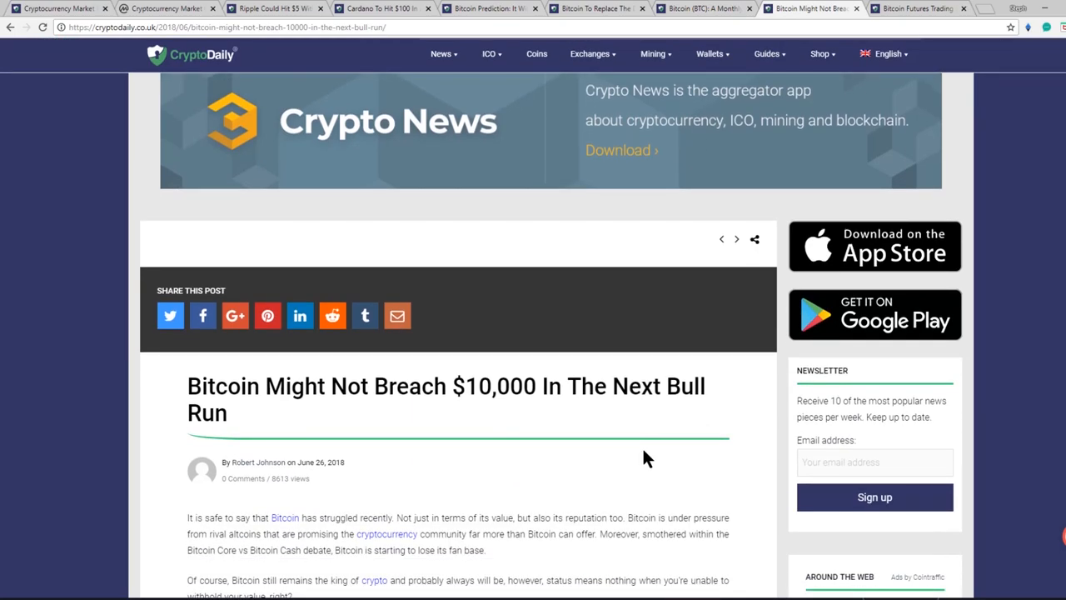
{"action": "scroll", "scroll_direction": "down", "scroll_amount": 3}
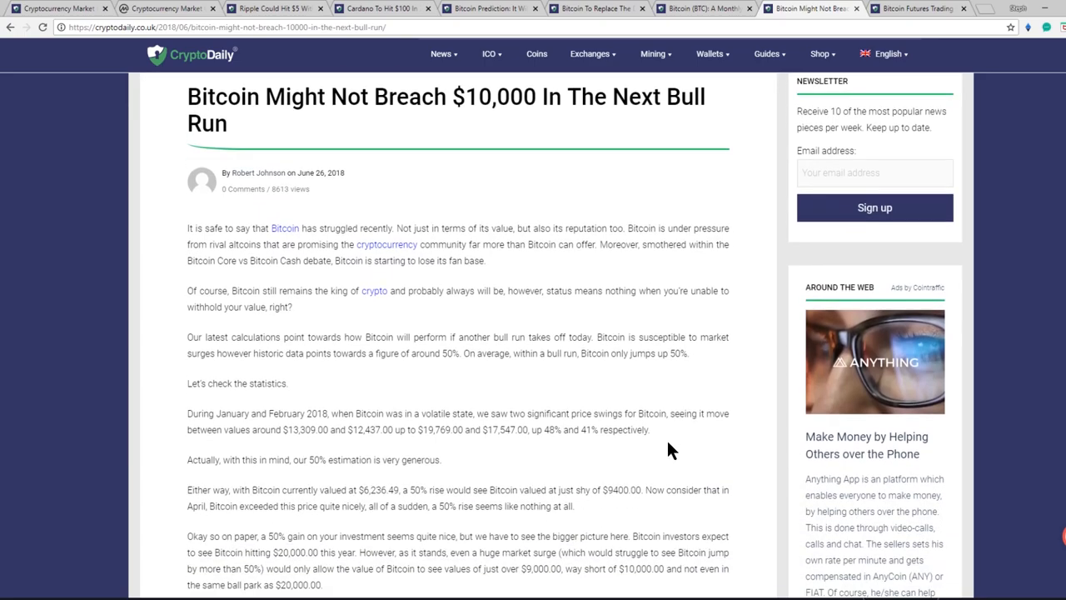
{"action": "mouse_move", "coordinate": [641, 437]}
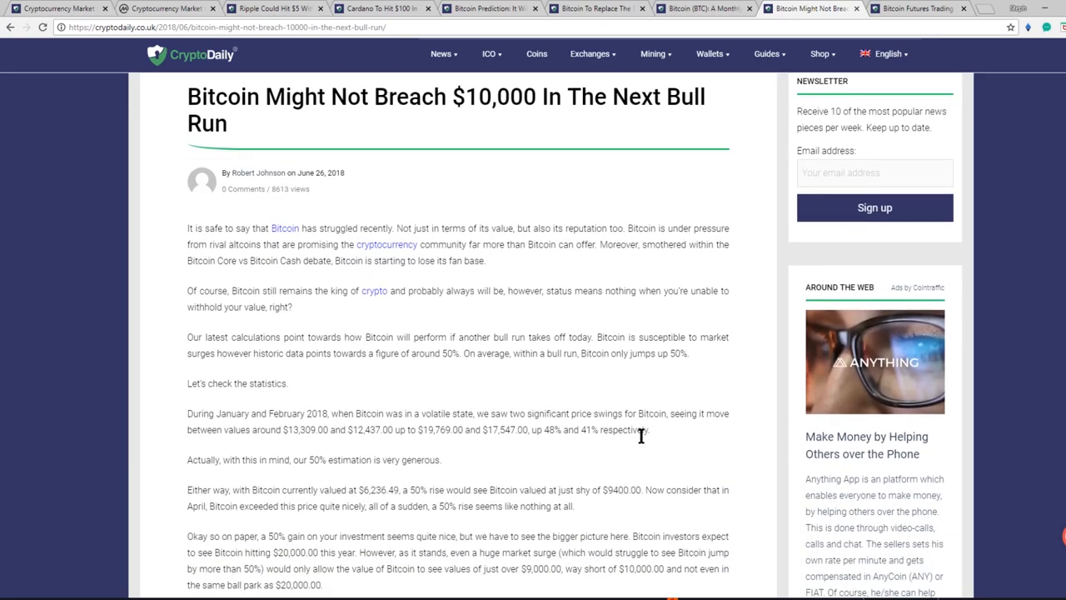
{"action": "scroll", "scroll_direction": "up", "scroll_amount": 3}
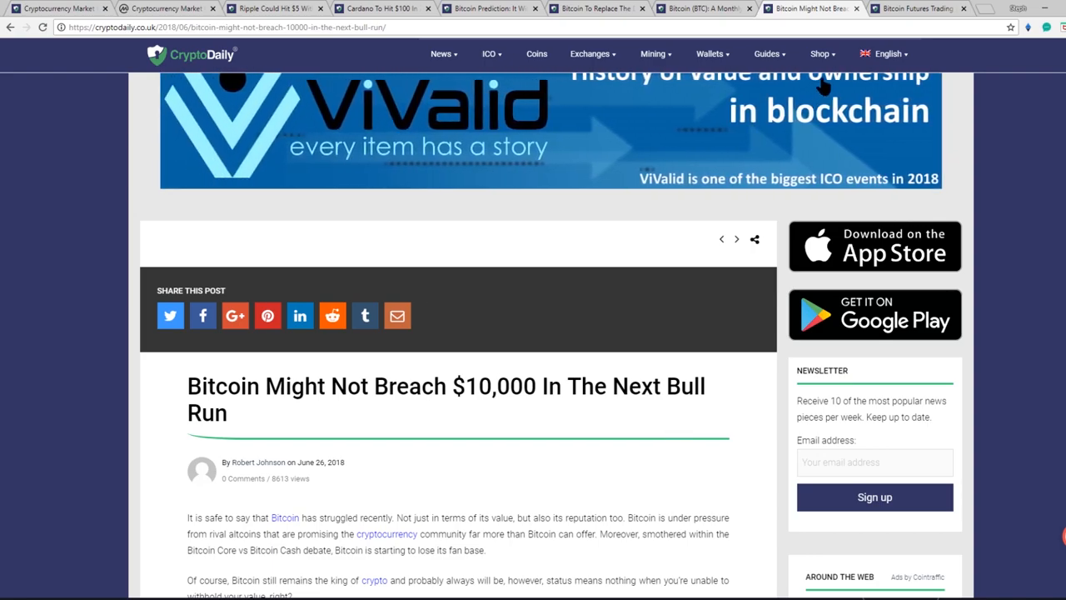
{"action": "mouse_move", "coordinate": [916, 12]}
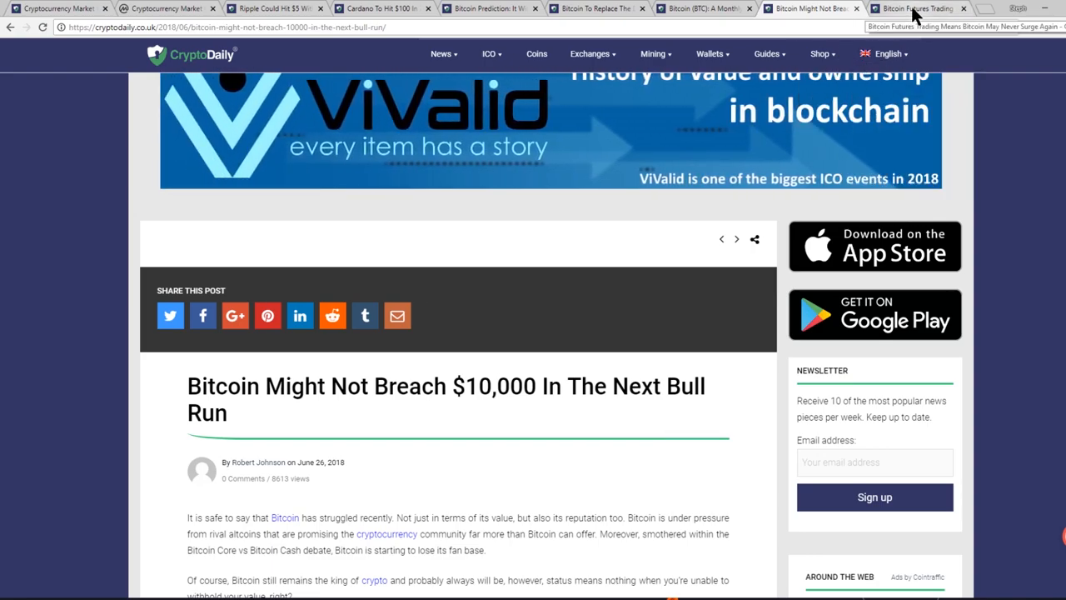
- Bring up 'Bitcoin Futures Trading Means Bitcoin May Never Surge Again' with 'Never' highlighted in the title
{"action": "left_click", "coordinate": [913, 8]}
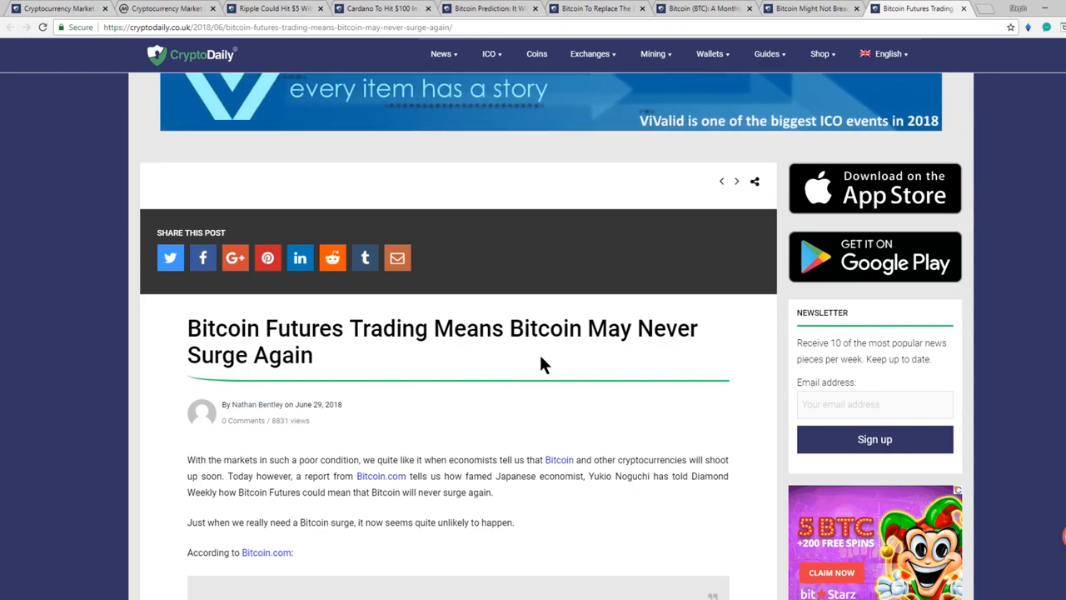
{"action": "mouse_move", "coordinate": [692, 326]}
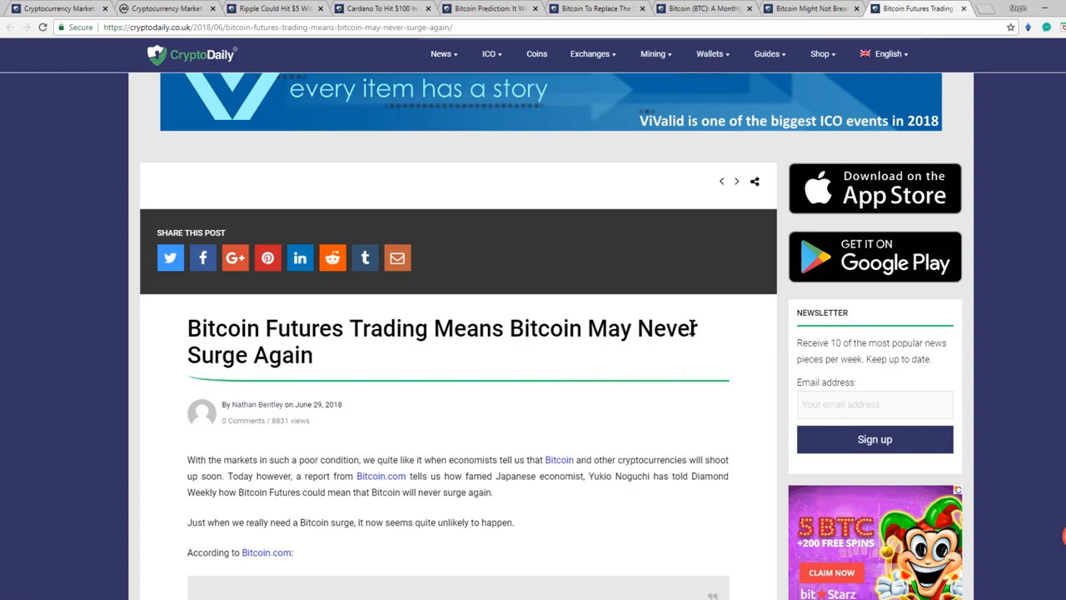
{"action": "double_click", "coordinate": [667, 327]}
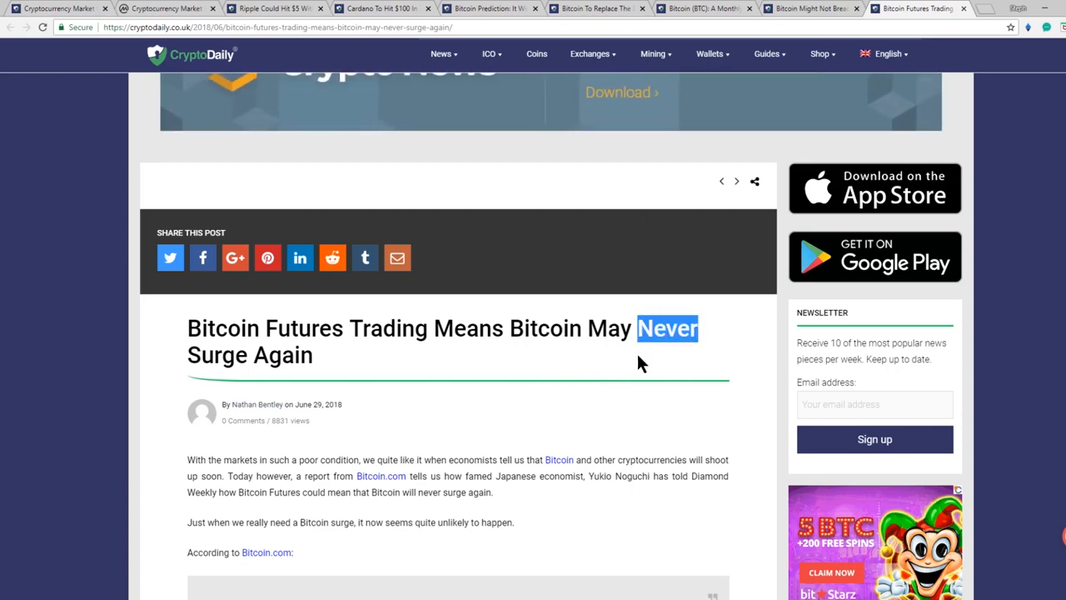
{"action": "mouse_move", "coordinate": [708, 426]}
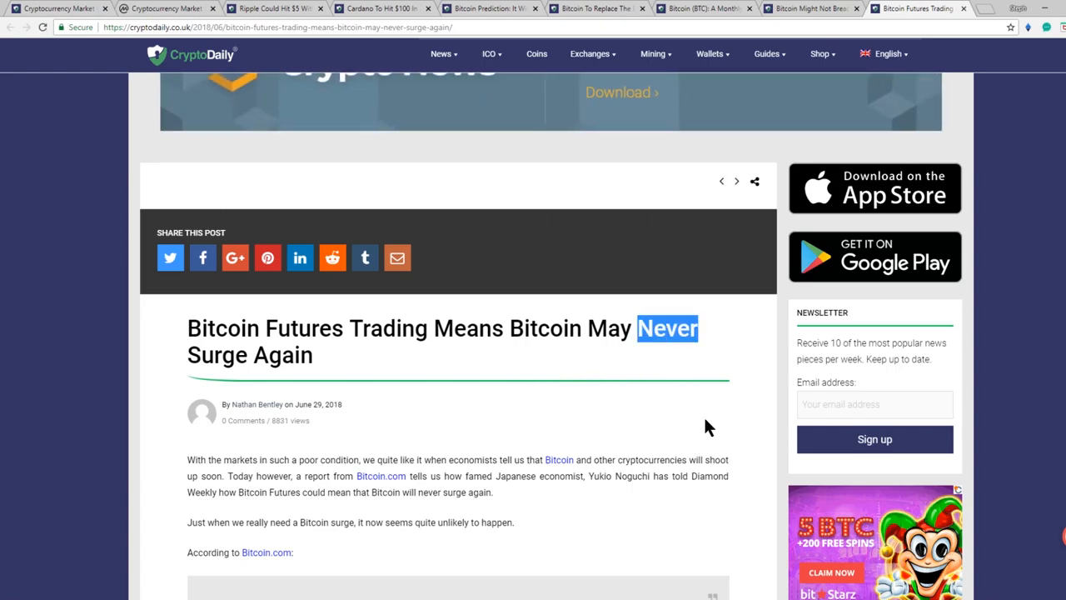